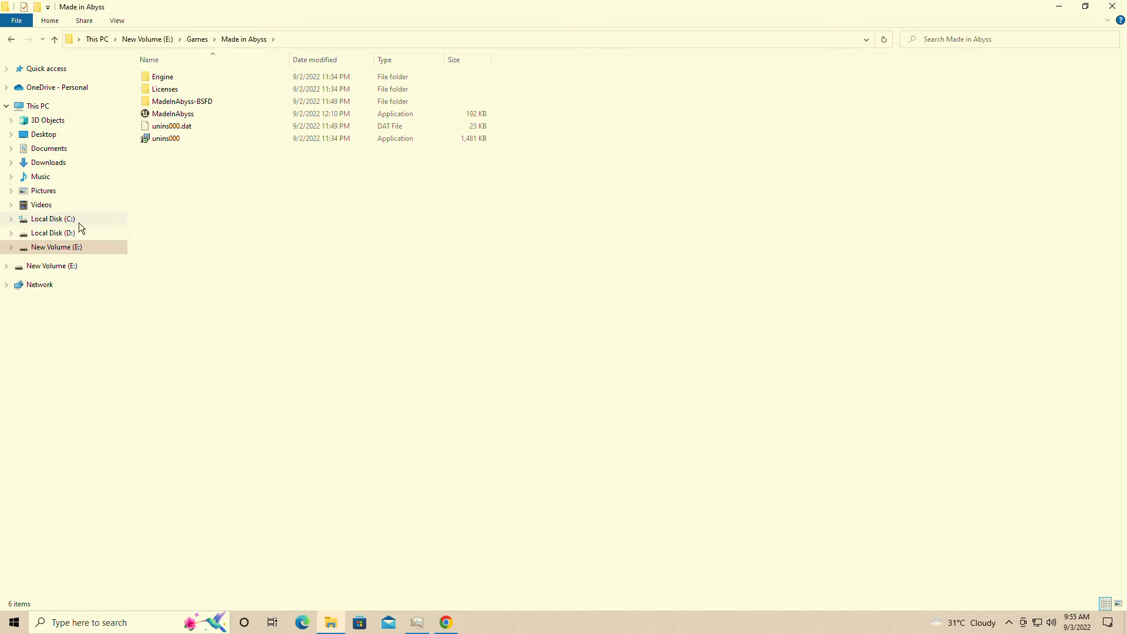
# Step: Navigate from Documents through My Games\MadeInAbyss-BSFD\Saved\Config into the WindowsNoEditor folder
pyautogui.click(173, 114)
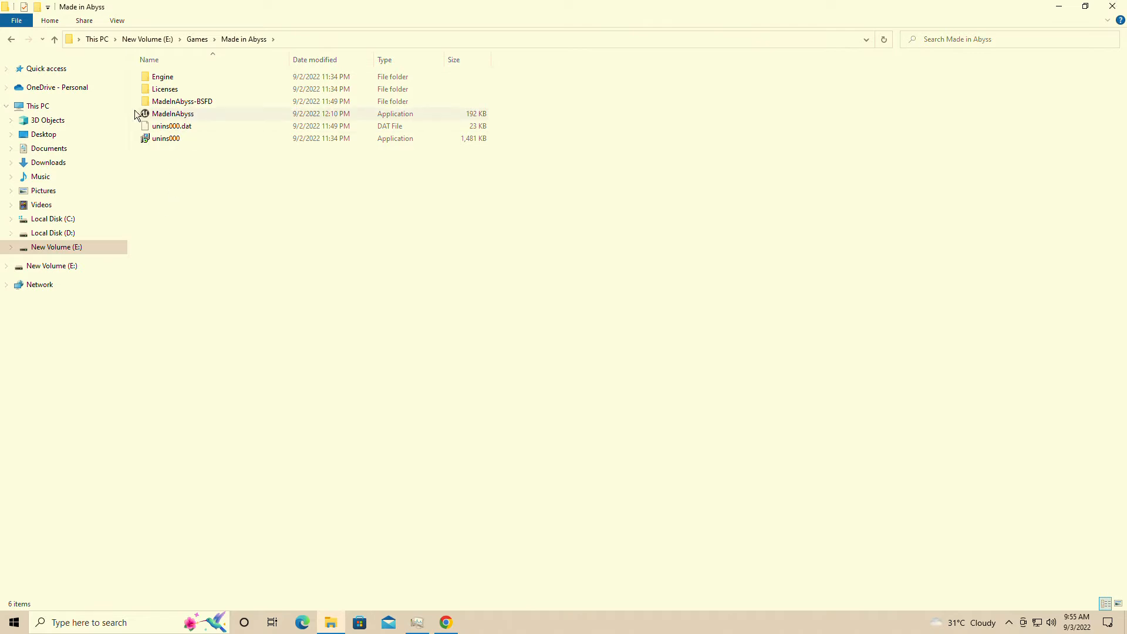
pyautogui.click(49, 148)
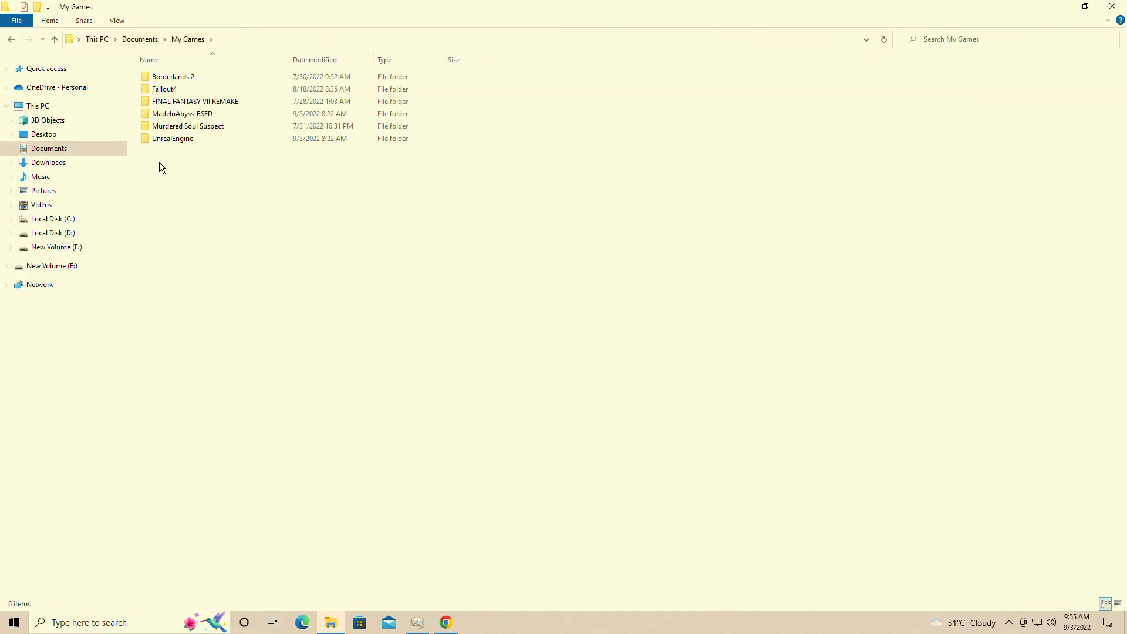
pyautogui.click(182, 114)
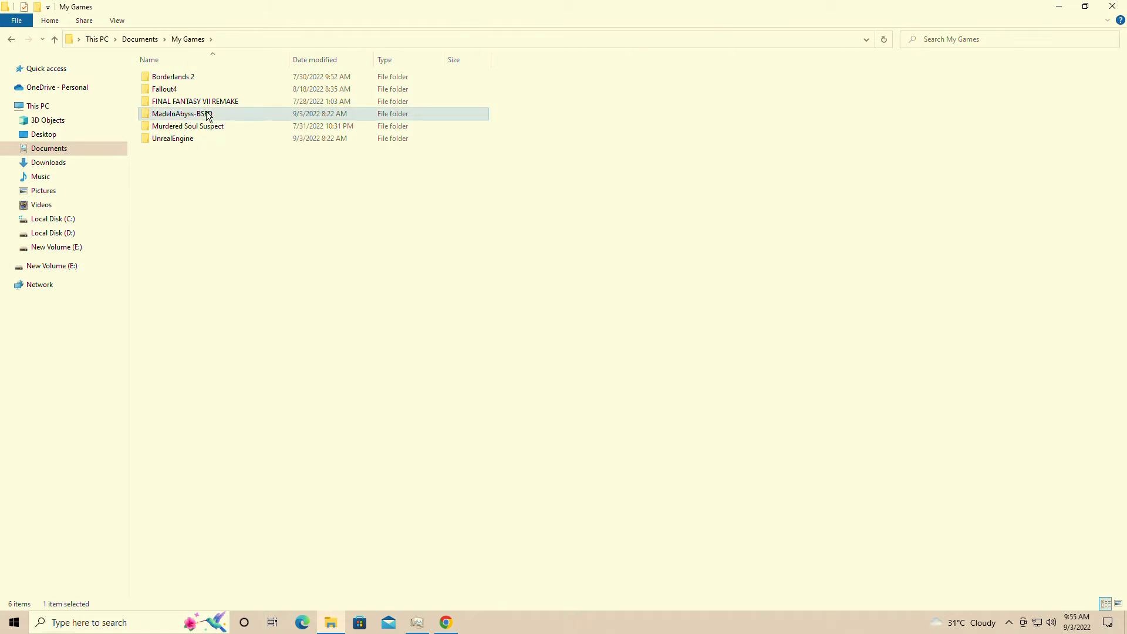
pyautogui.doubleClick(179, 114)
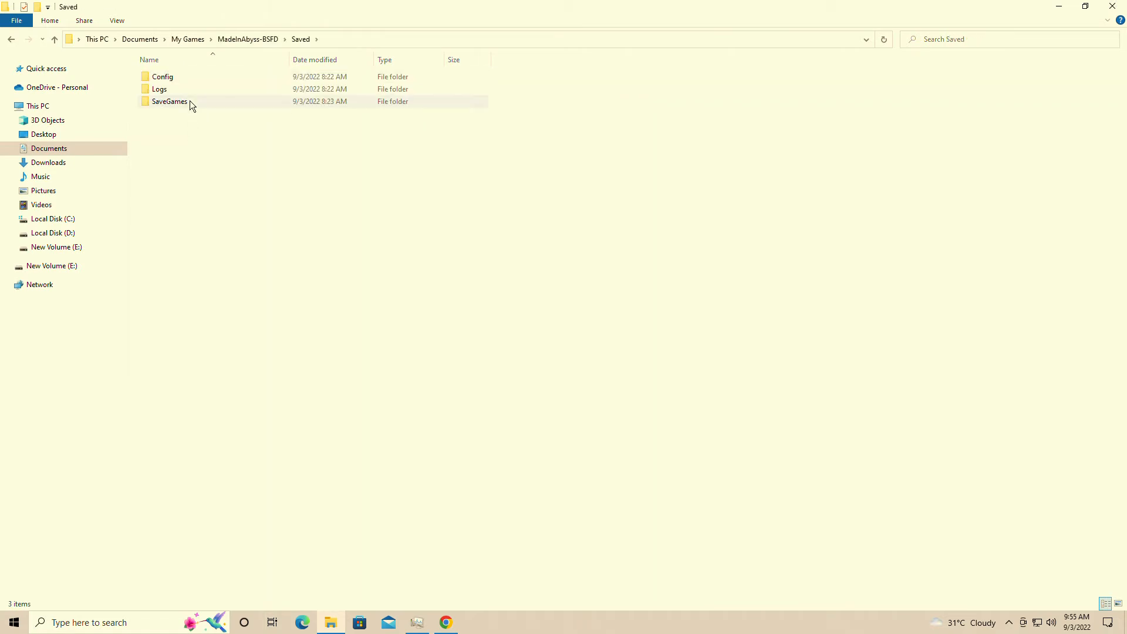
pyautogui.doubleClick(169, 101)
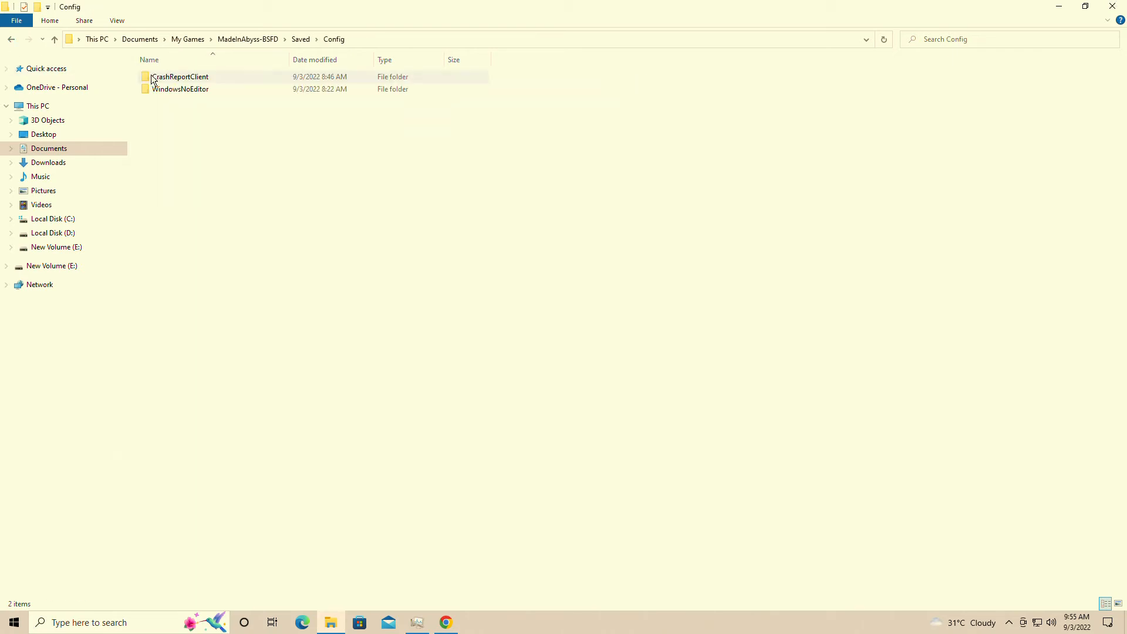
pyautogui.doubleClick(181, 88)
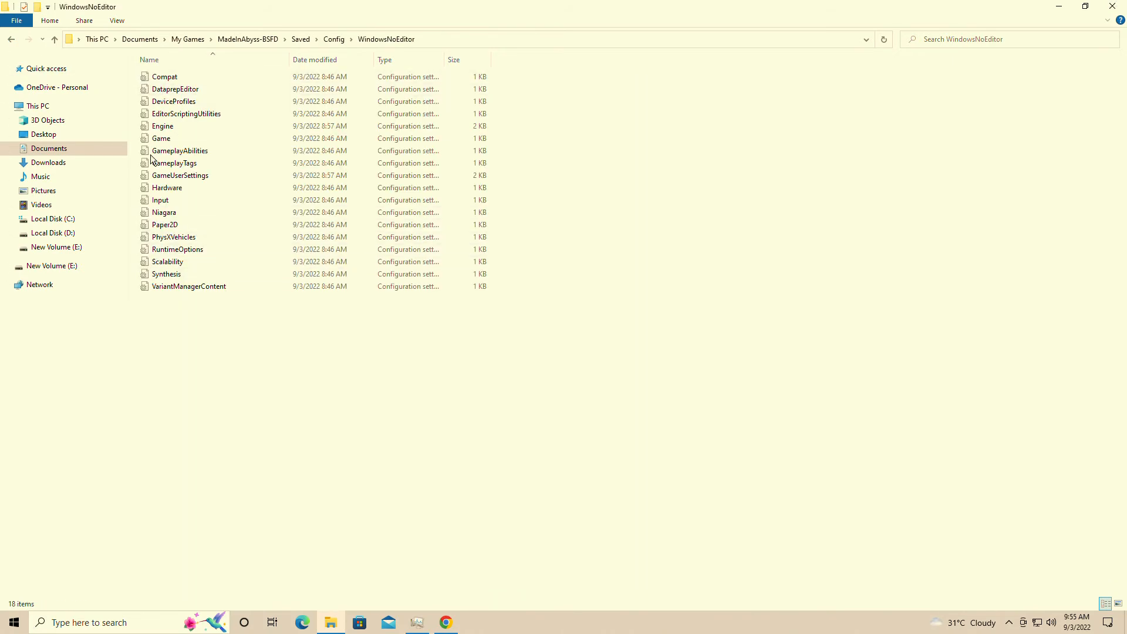
pyautogui.moveTo(187, 287)
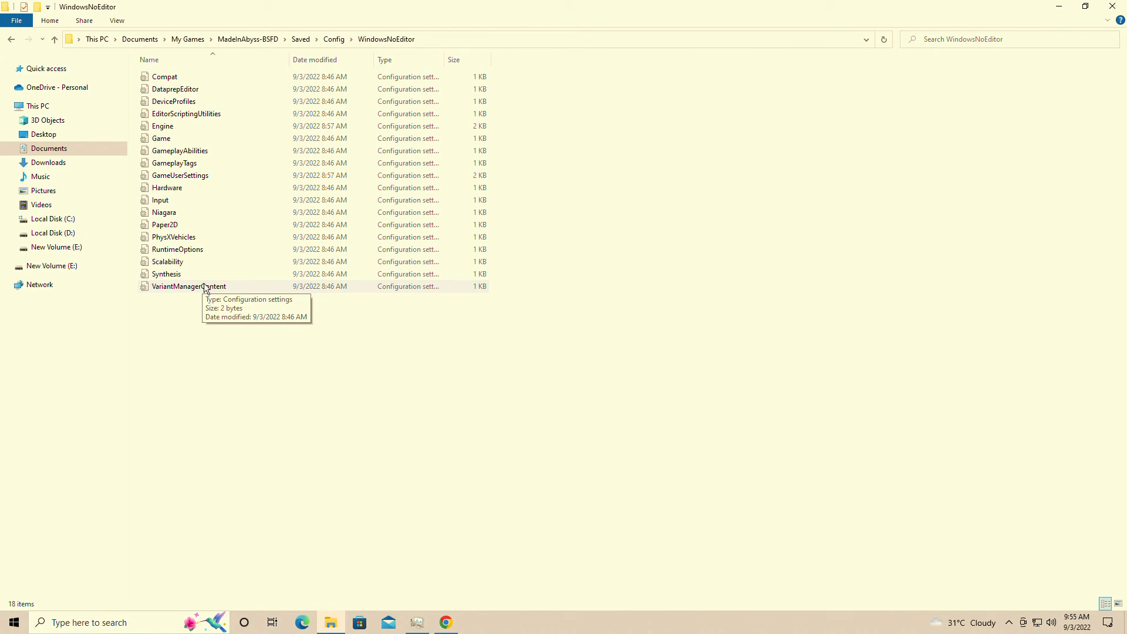
pyautogui.moveTo(177, 249)
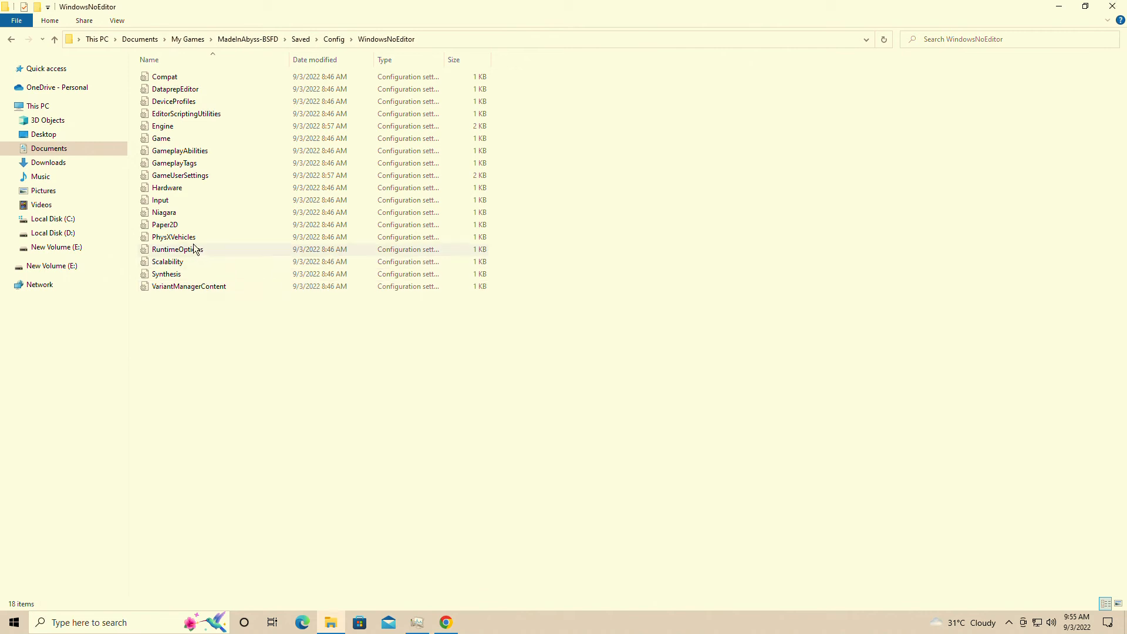
pyautogui.moveTo(183, 249)
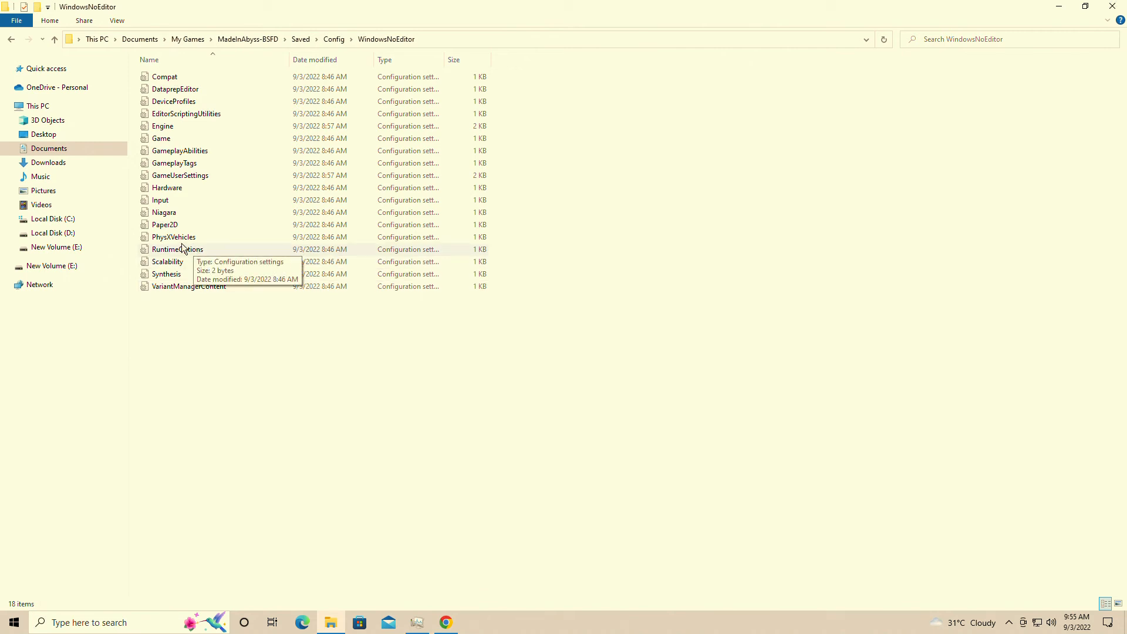
pyautogui.moveTo(162, 139)
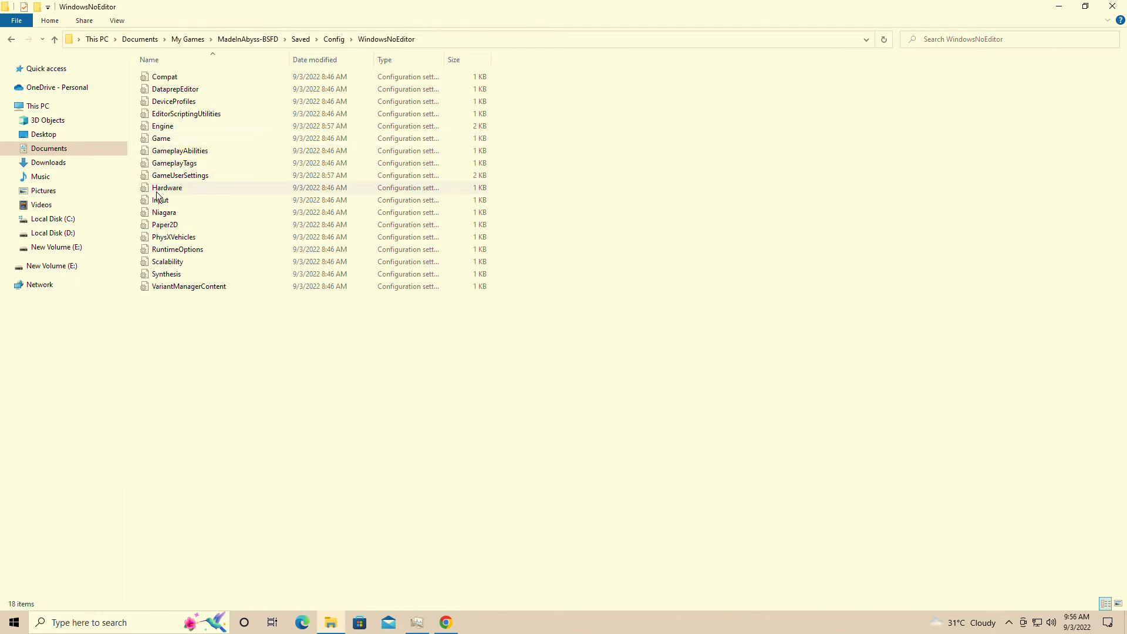
pyautogui.moveTo(166, 216)
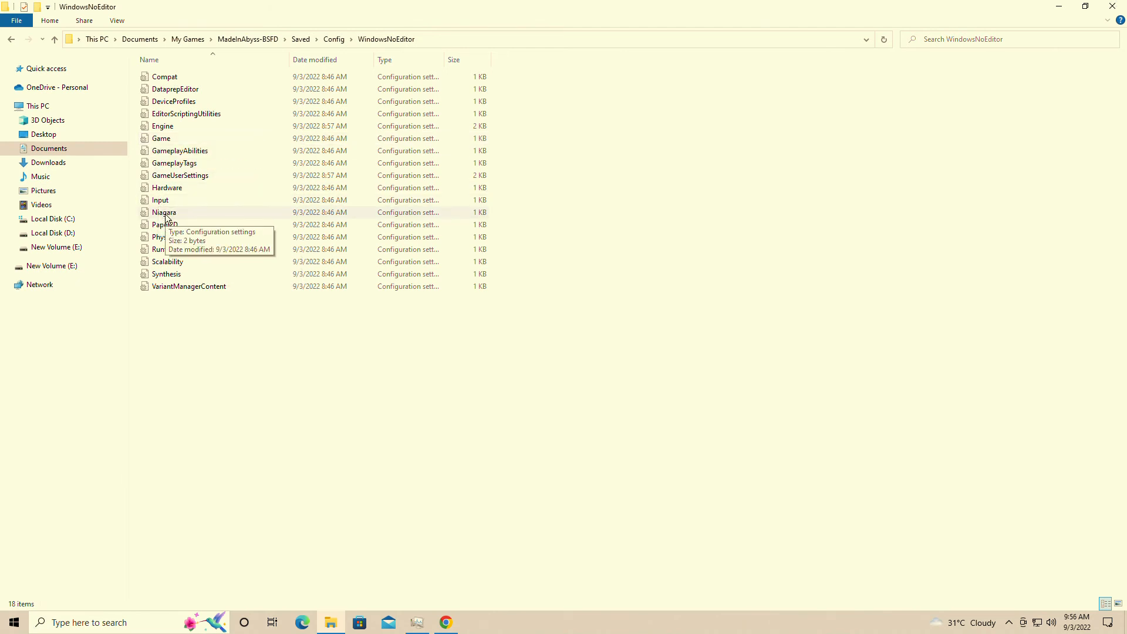